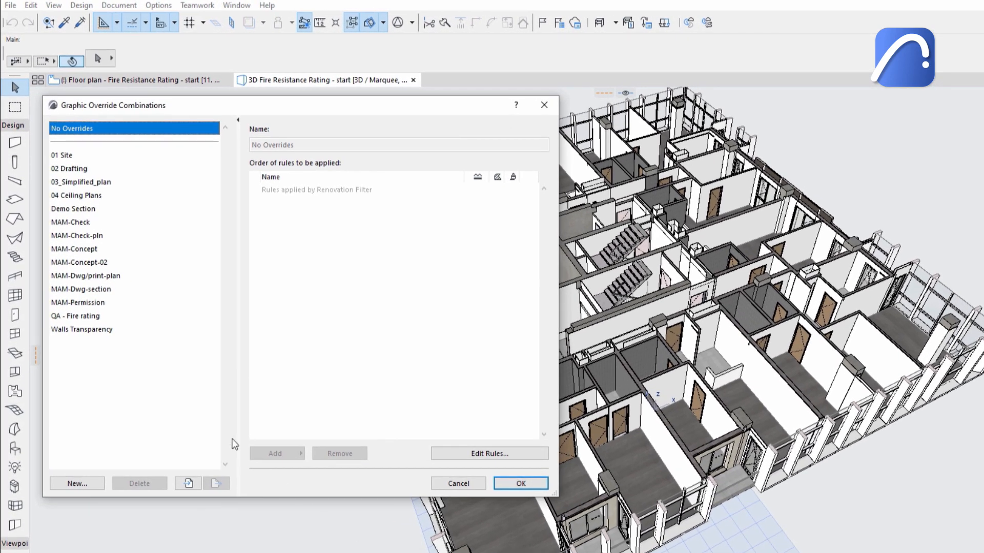
Step: Select the QA - Fire rating combination to list its 90- and 60-minute rules
left_click(75, 315)
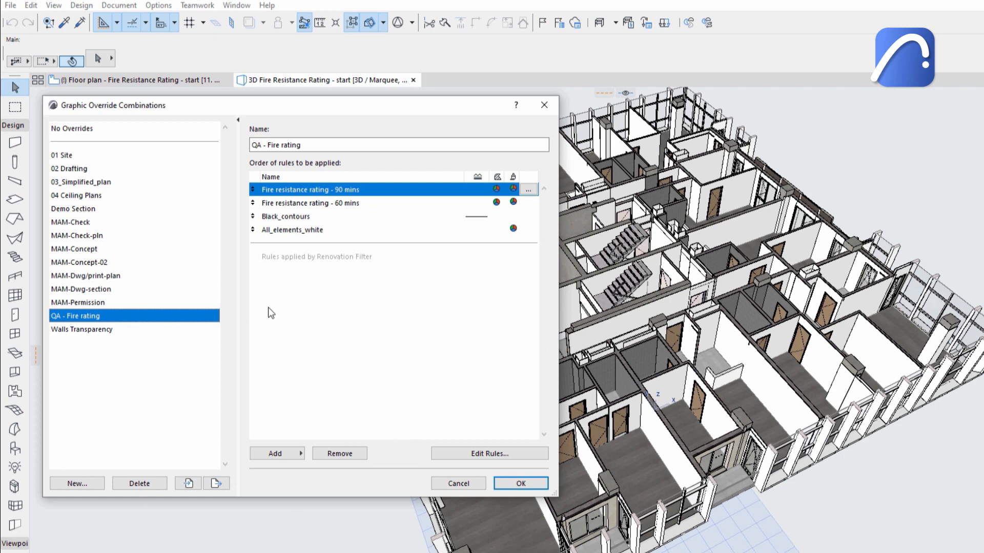
mouse_move(326, 308)
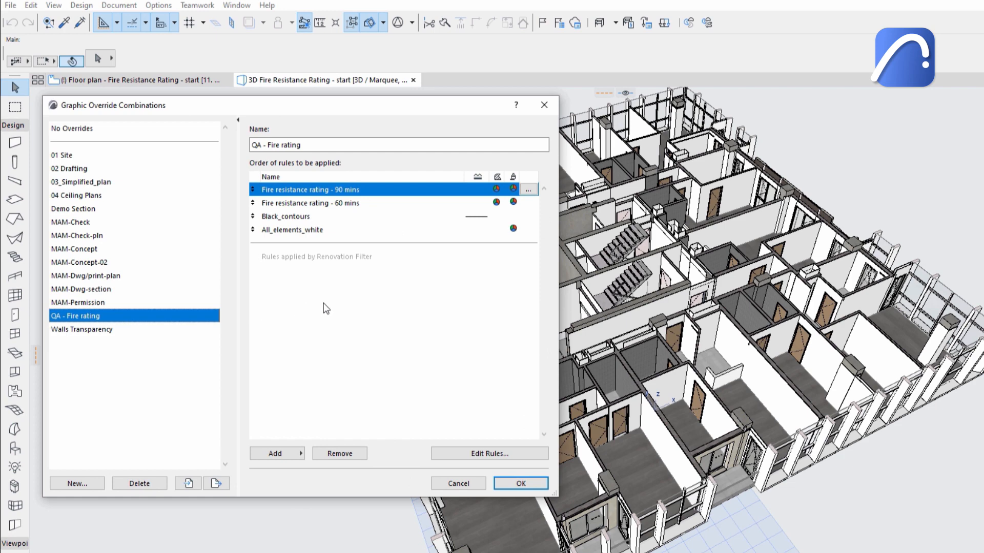
left_click(520, 483)
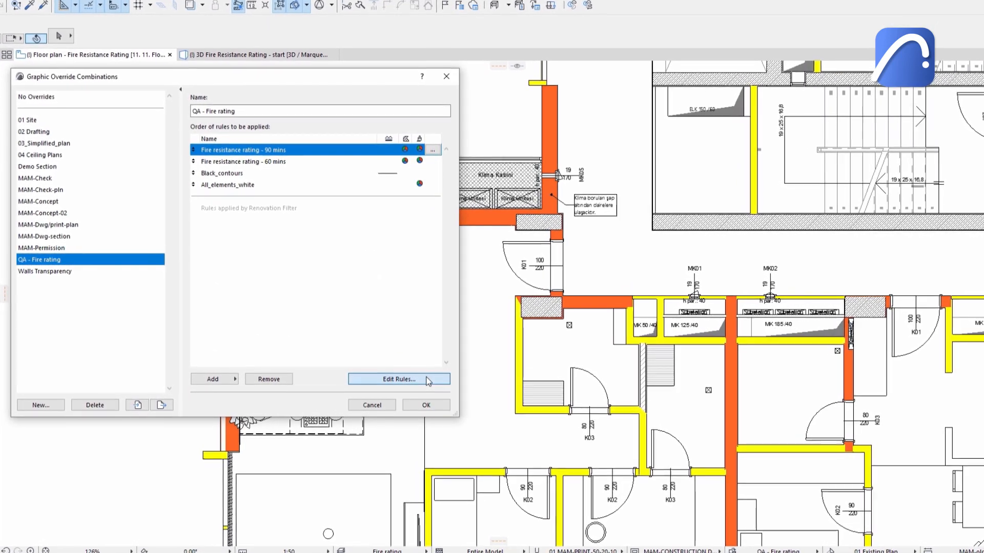
Step: Create a new override rule named 'Fire resistance rating - 120 mins'
left_click(398, 379)
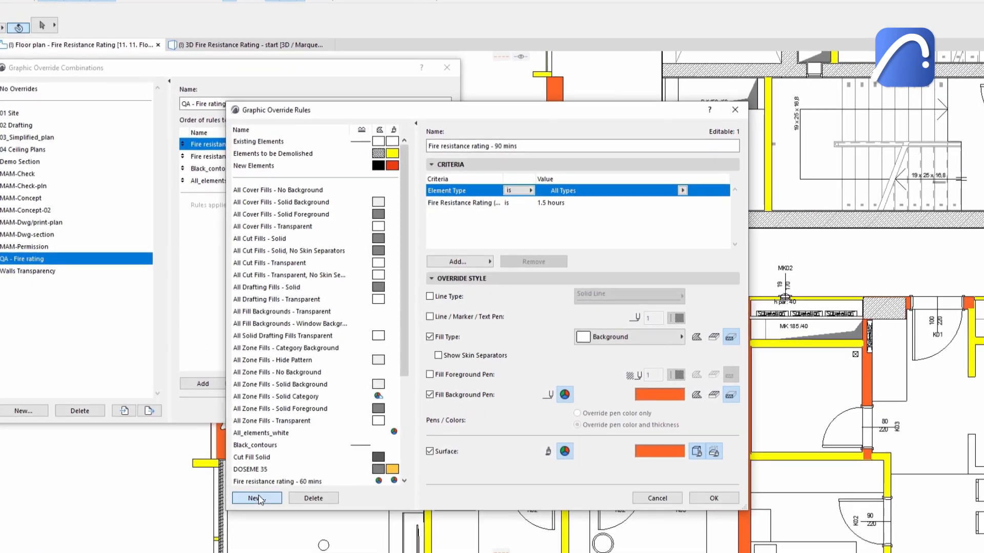
left_click(256, 498)
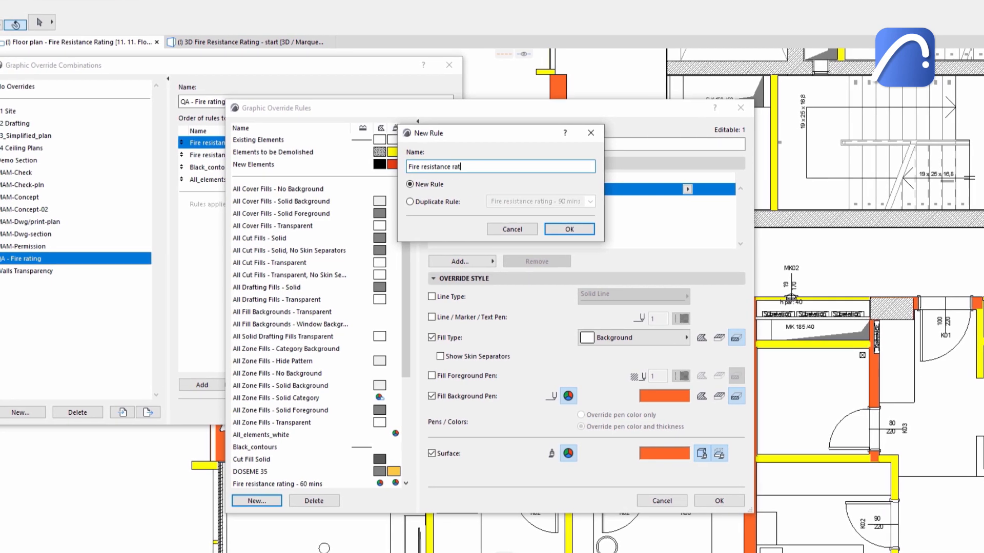
left_click(569, 228)
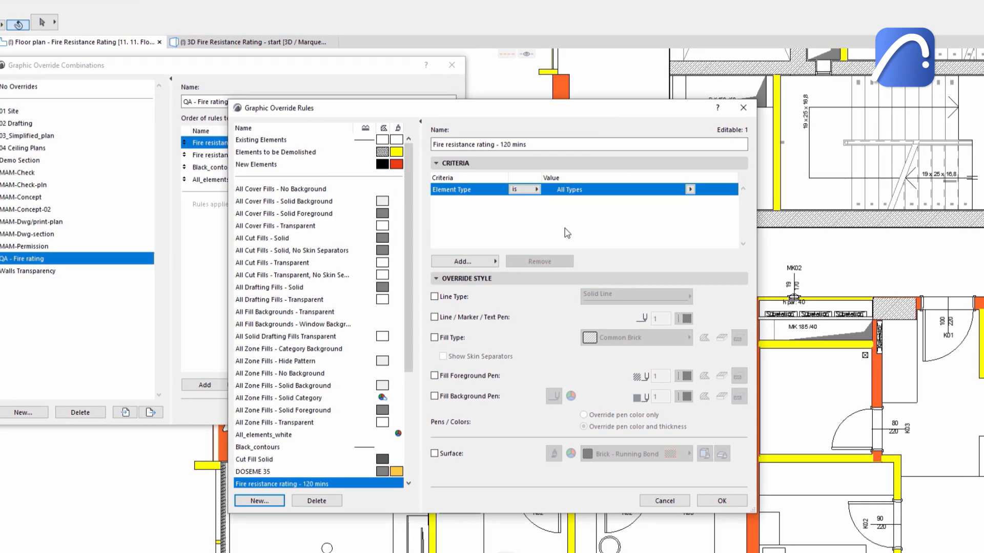
Step: Add a Fire Resistance Rating = 2 hours criterion and enable fill and surface overrides
left_click(464, 261)
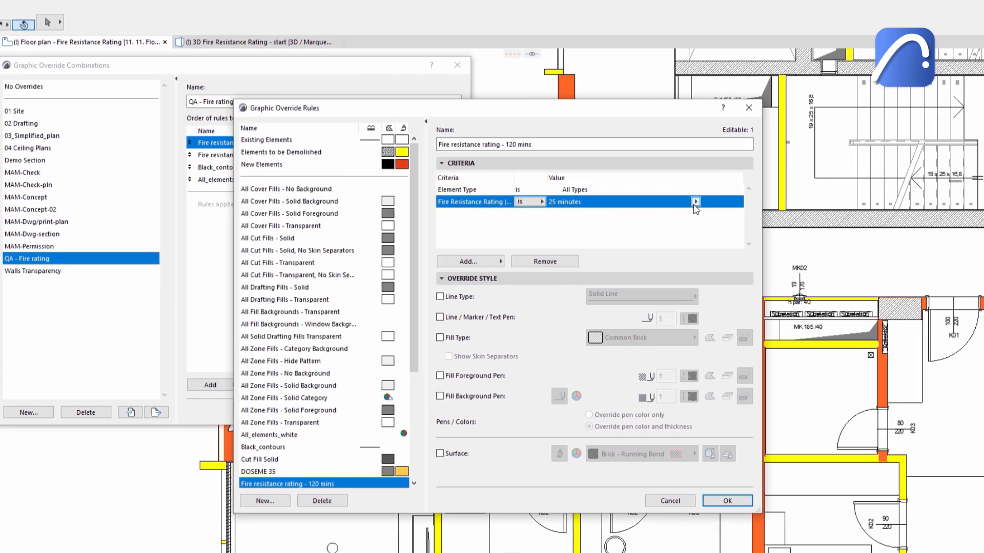
left_click(695, 202)
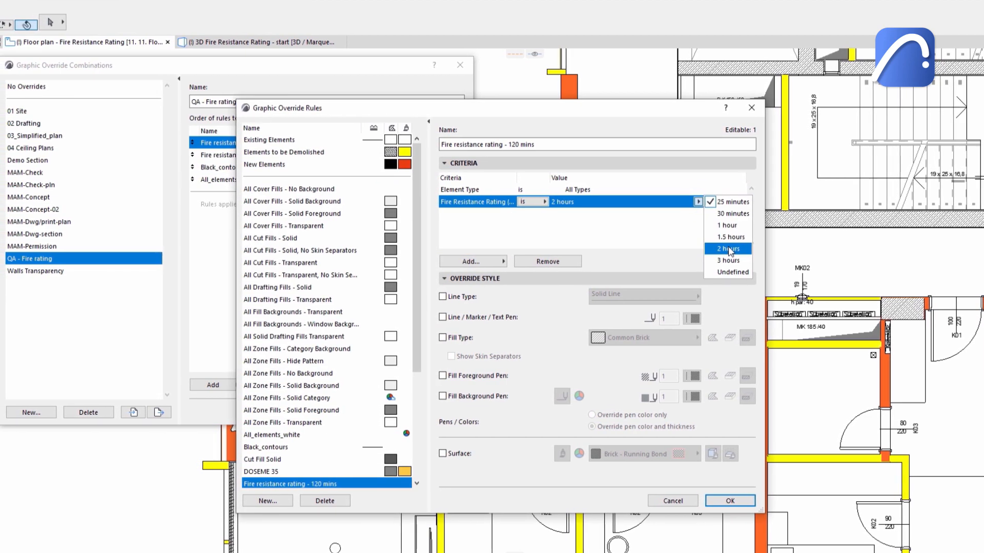
left_click(644, 337)
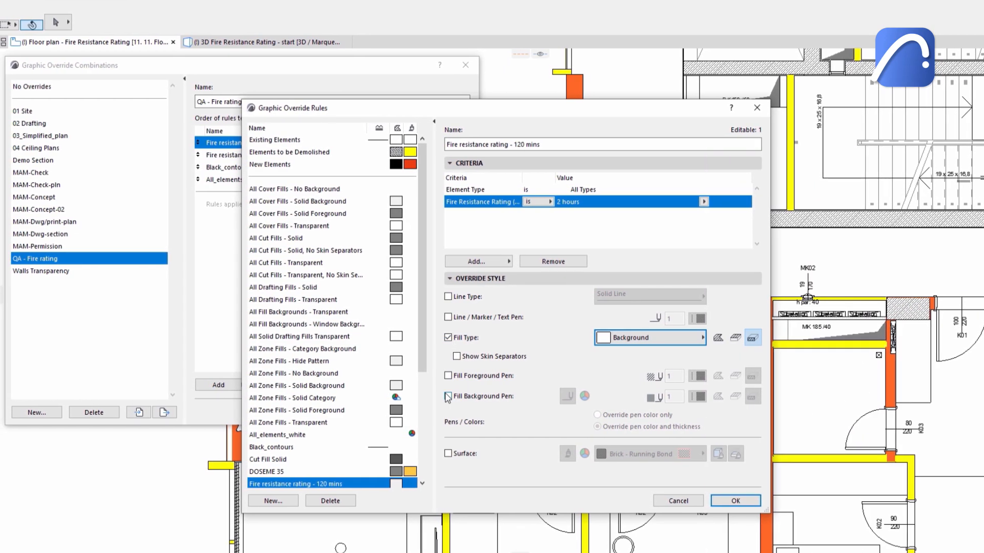
left_click(450, 396)
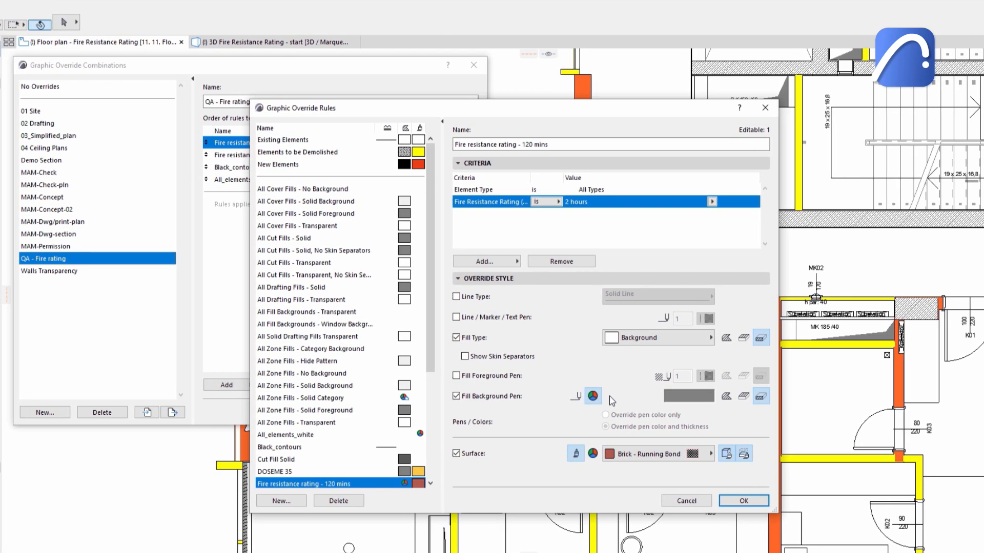
Step: Set the 120 mins rule's fill background pen and 3D surface colour to red
left_click(594, 396)
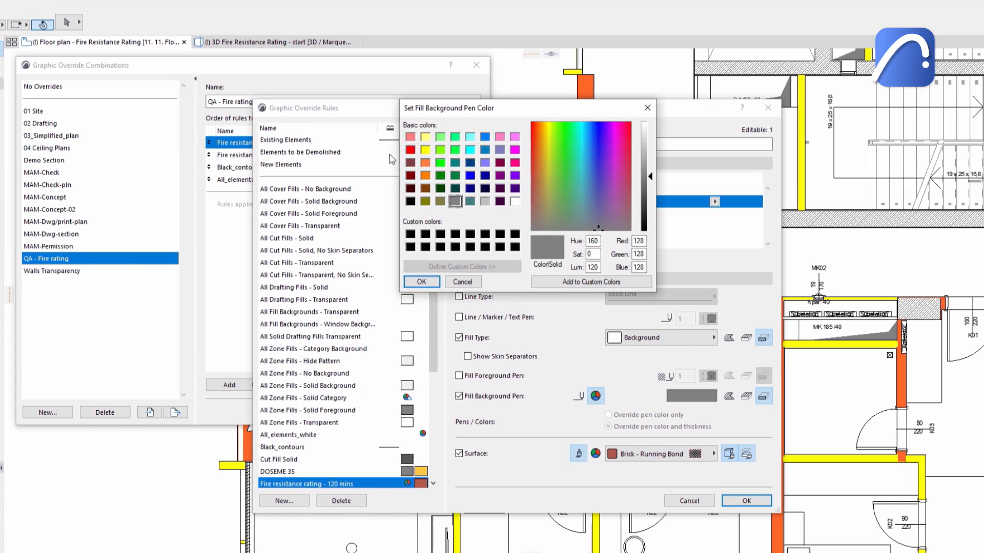
left_click(421, 281)
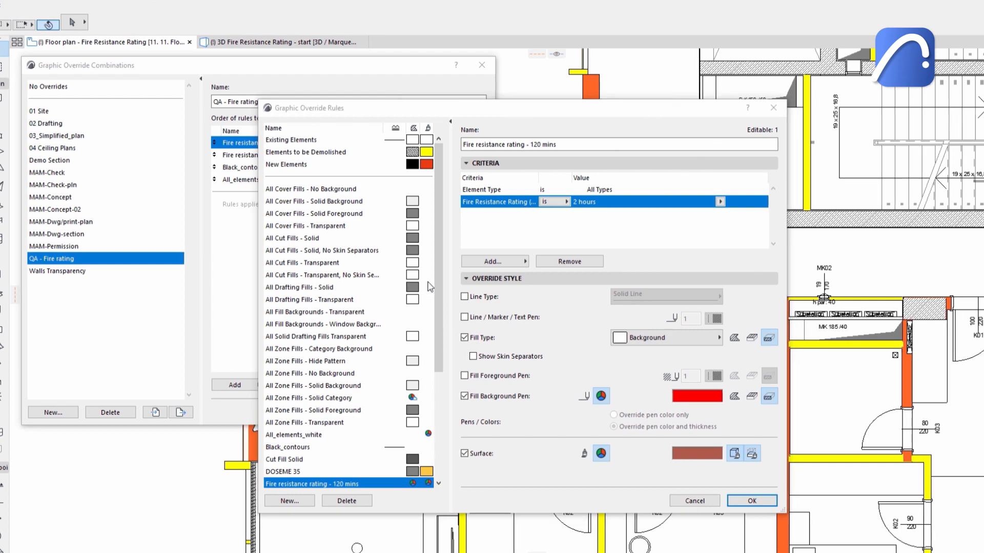
left_click(602, 453)
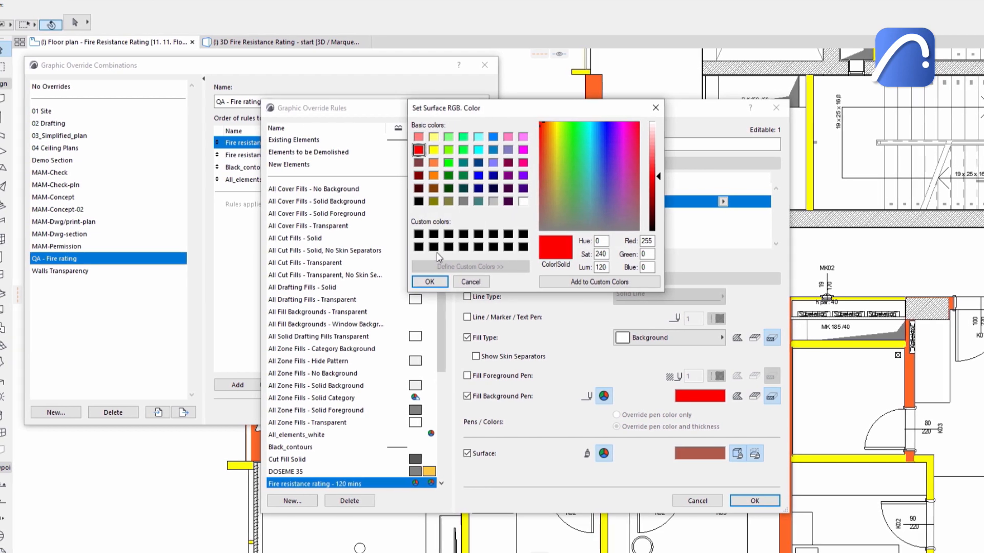
left_click(430, 281)
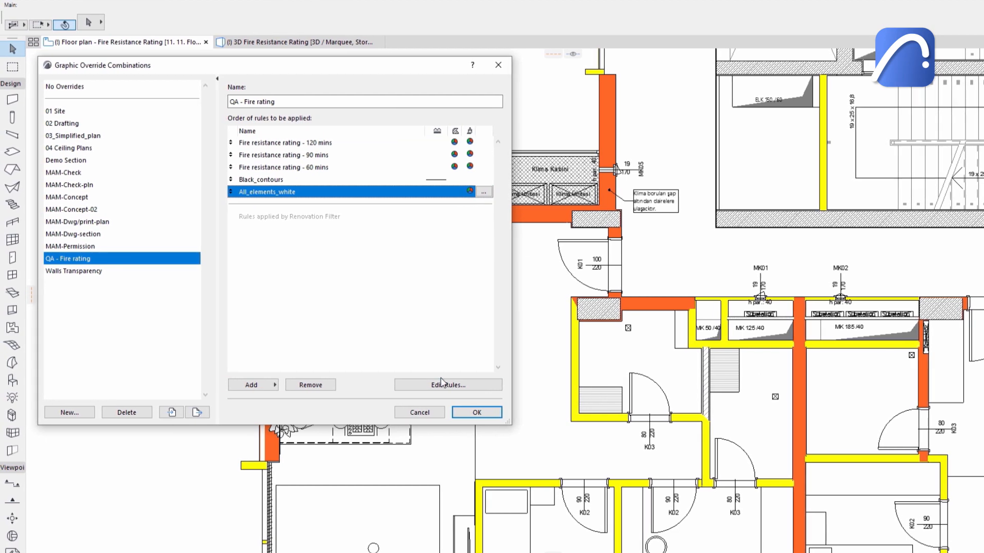
Step: Apply the combination so 2-hour walls turn red, then view the coloured model in 3D
left_click(476, 412)
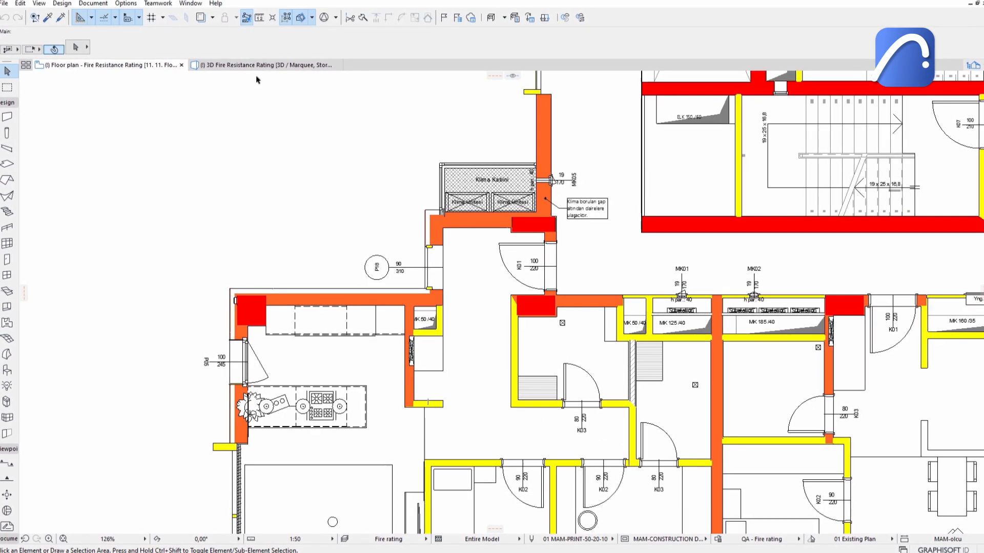
left_click(261, 65)
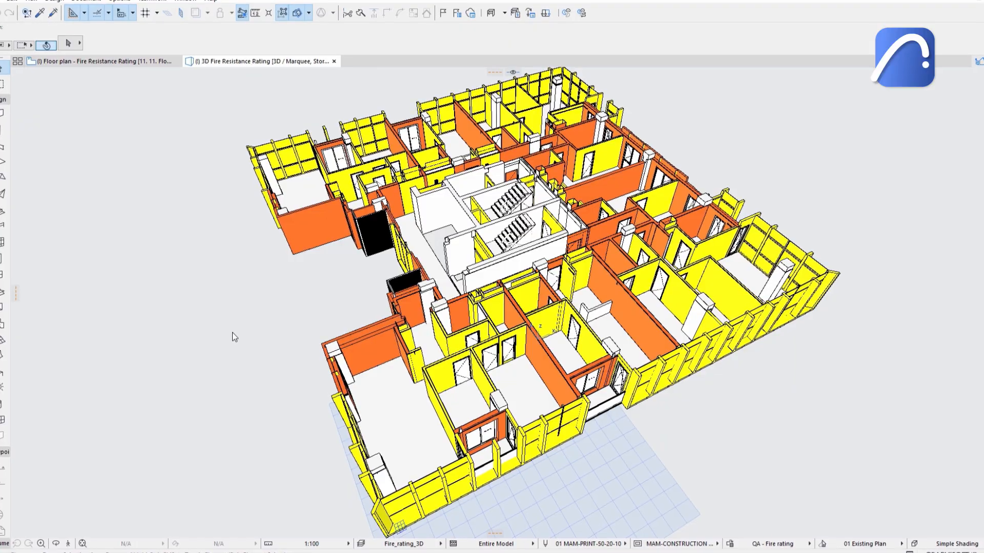